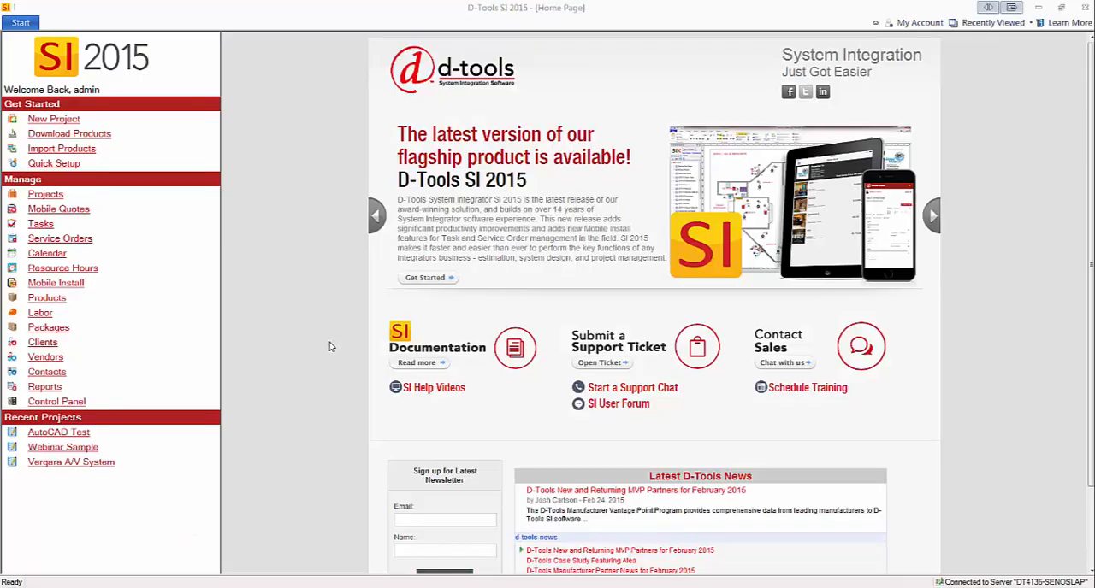
mouse_move(310, 267)
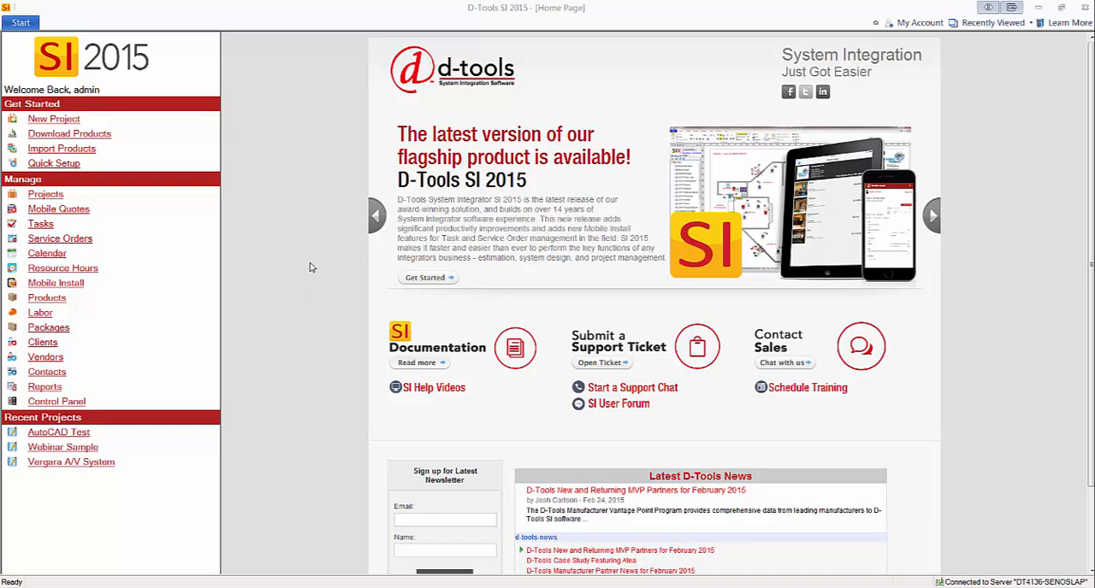
mouse_move(285, 247)
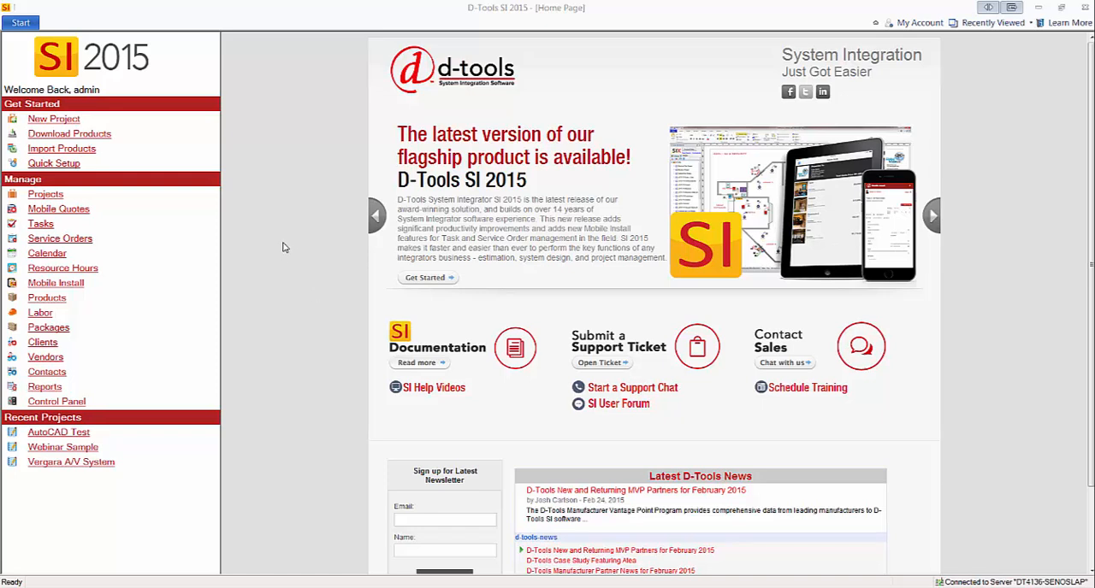
mouse_move(99, 88)
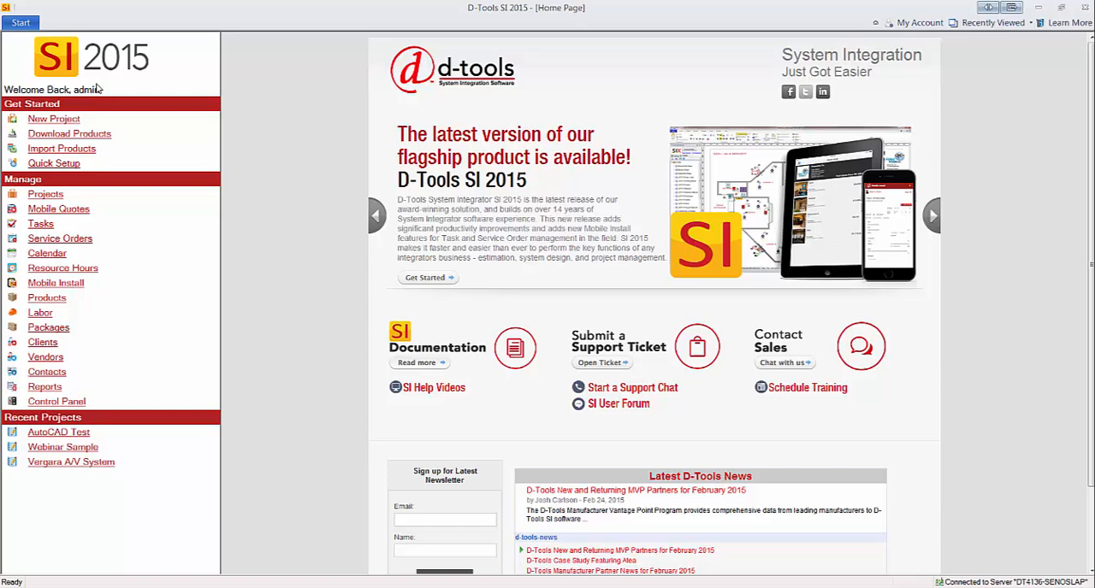
Step: Open the Control Panel through the Start menu's Setup options
click(19, 22)
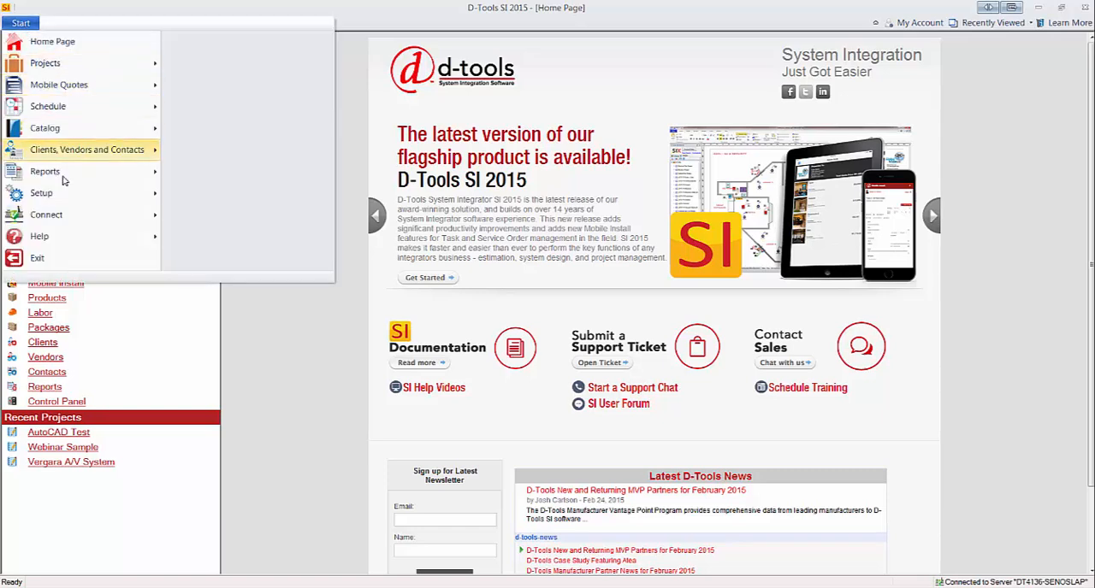
click(41, 193)
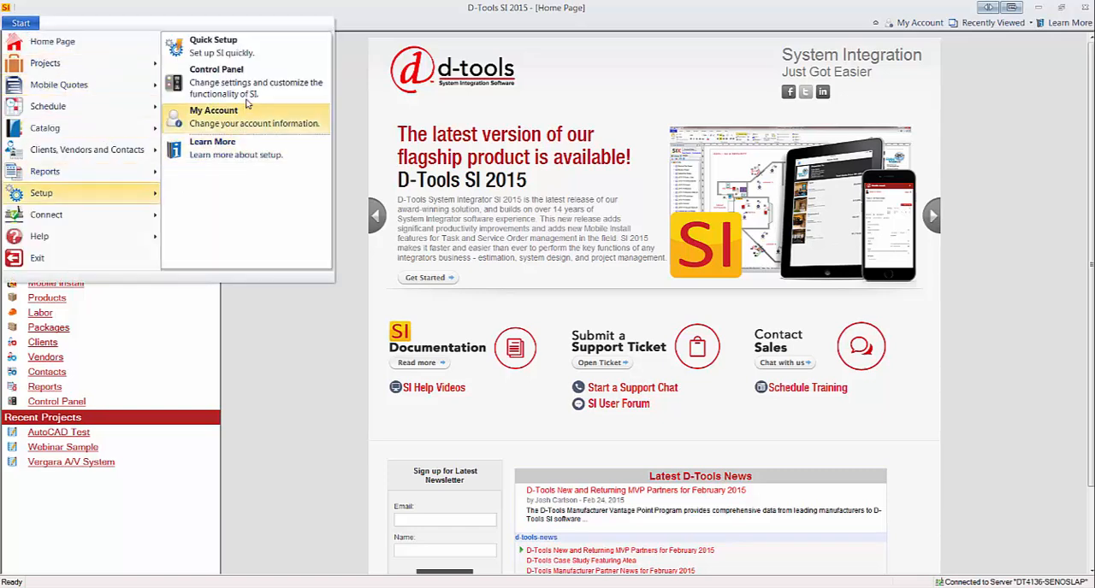
click(217, 81)
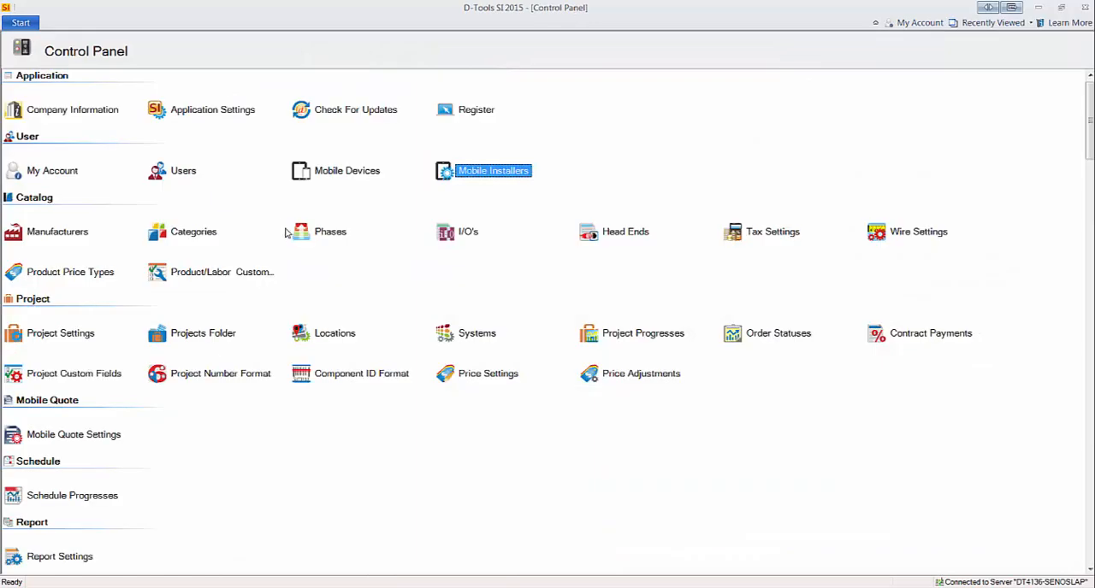
click(183, 170)
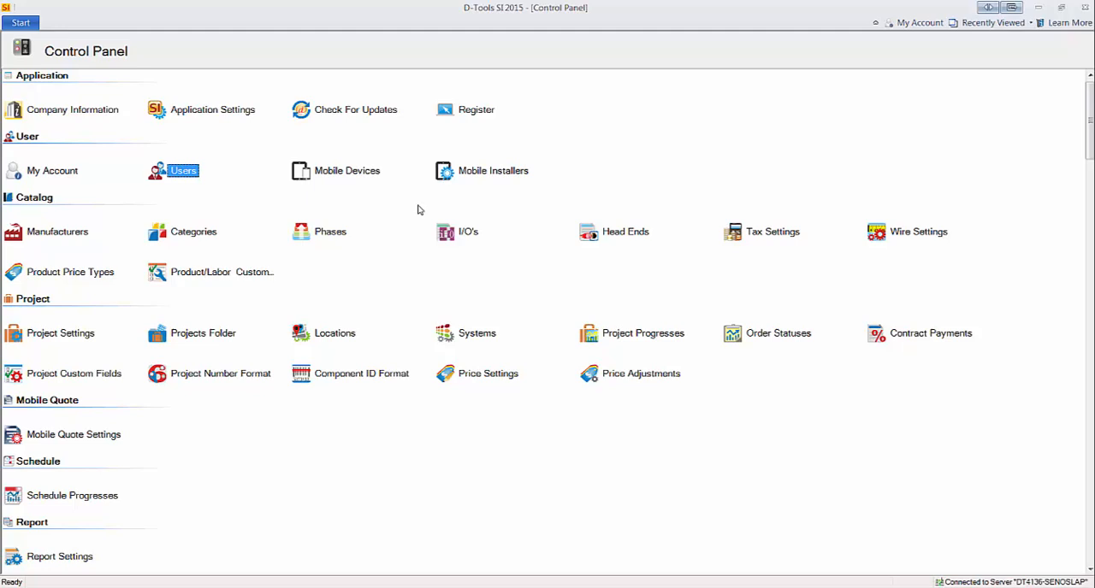
Step: Open Manage Mobile Installers from the User section of the Control Panel
click(492, 170)
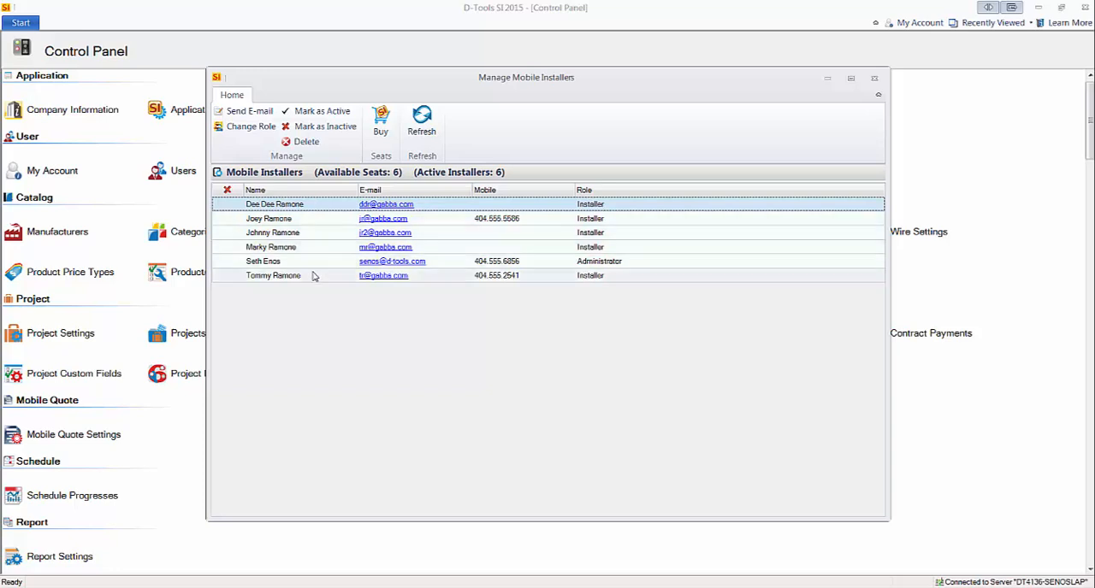
mouse_move(313, 305)
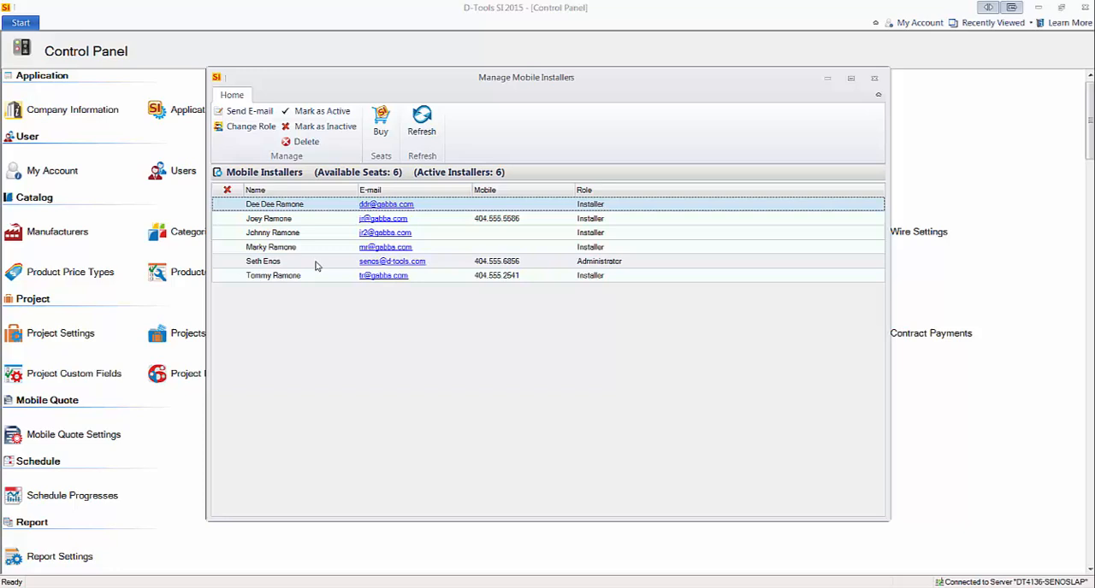
mouse_move(323, 158)
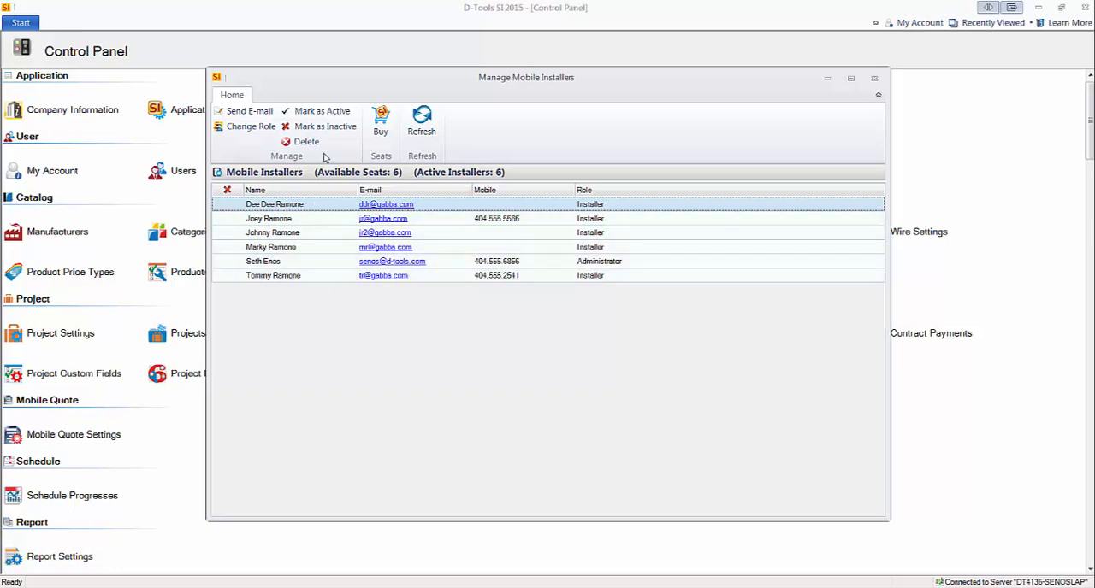
mouse_move(323, 126)
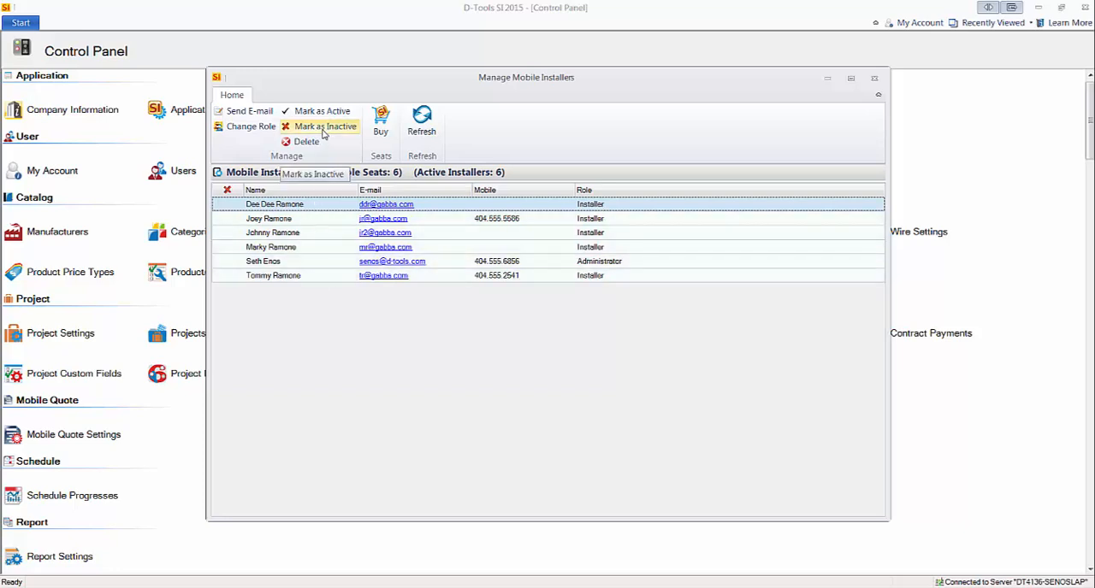
mouse_move(308, 232)
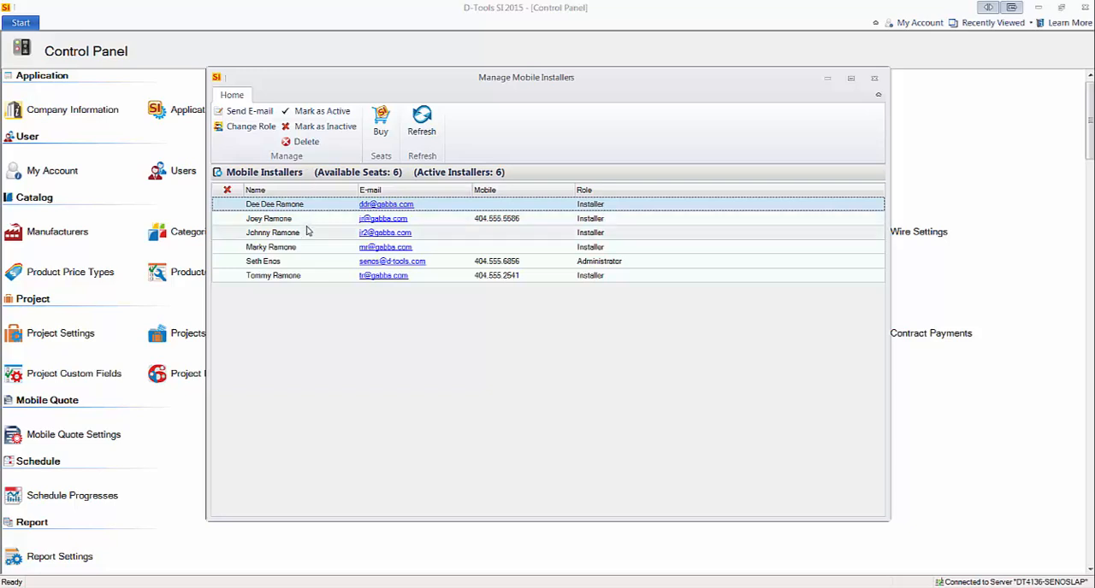
mouse_move(314, 229)
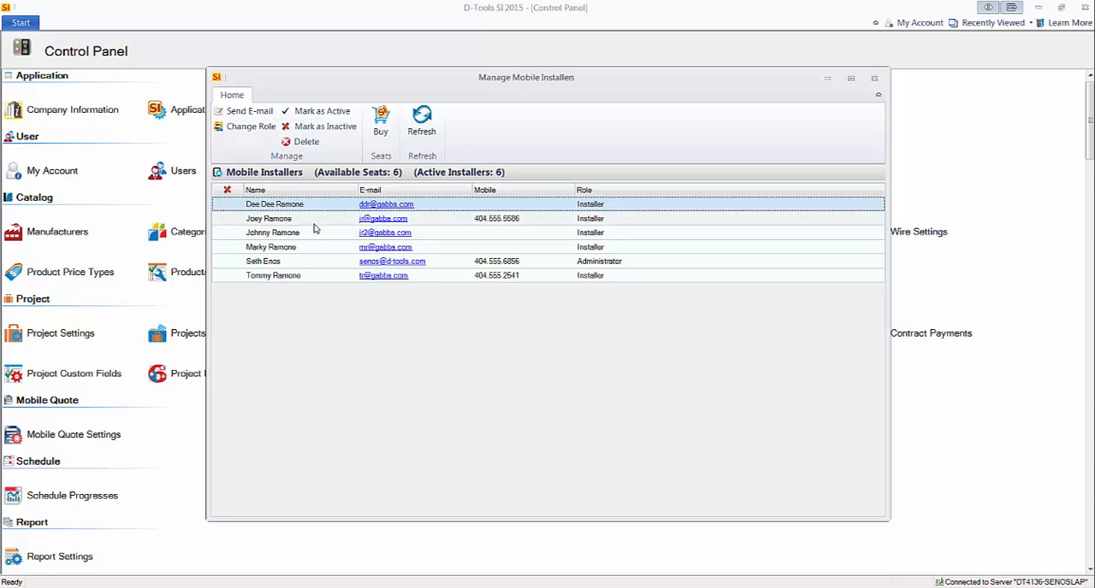
mouse_move(348, 237)
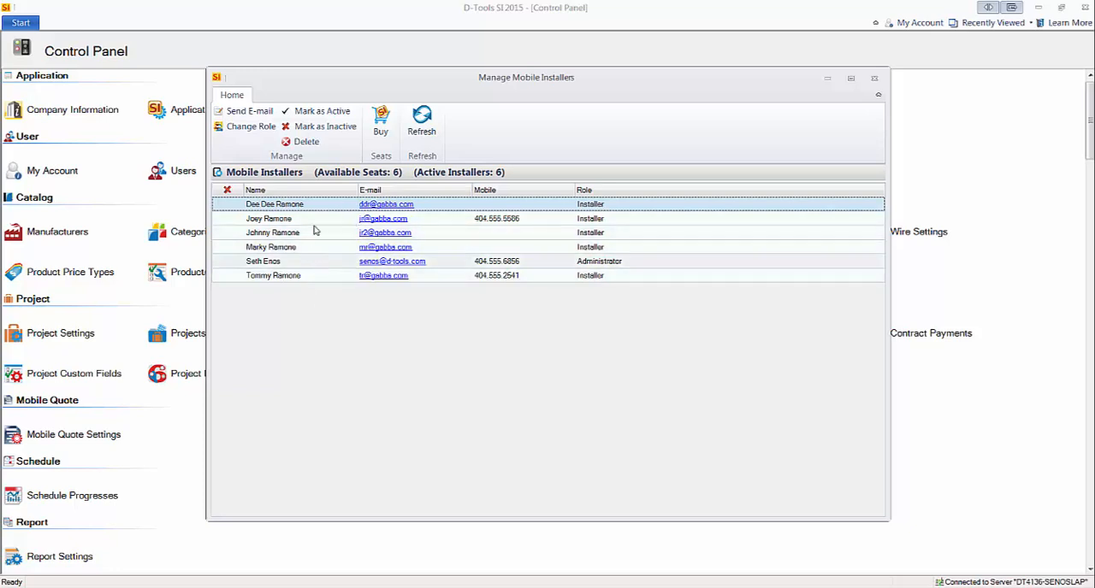
mouse_move(323, 238)
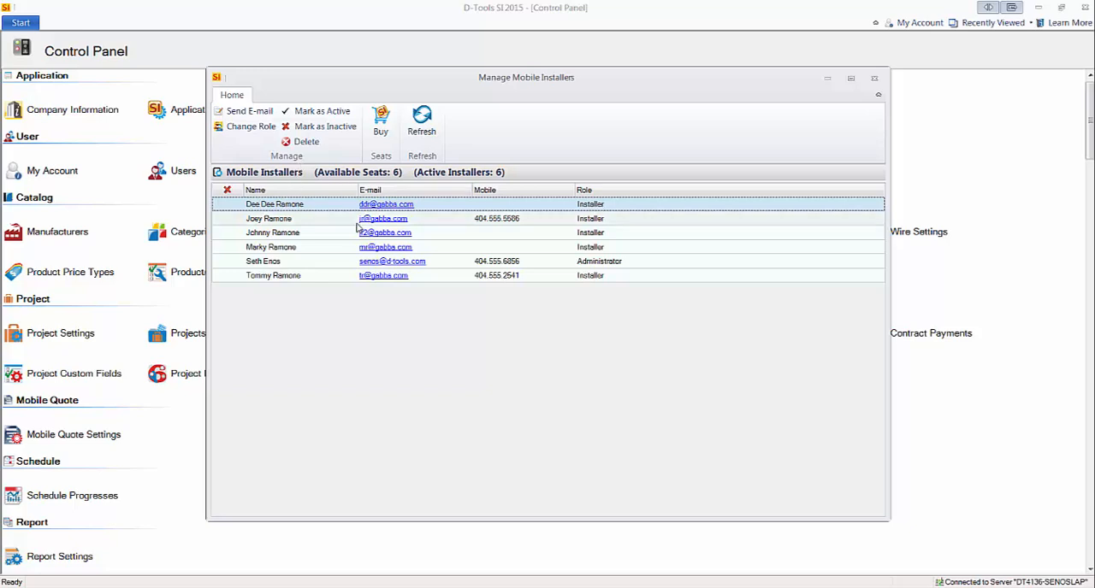
click(252, 126)
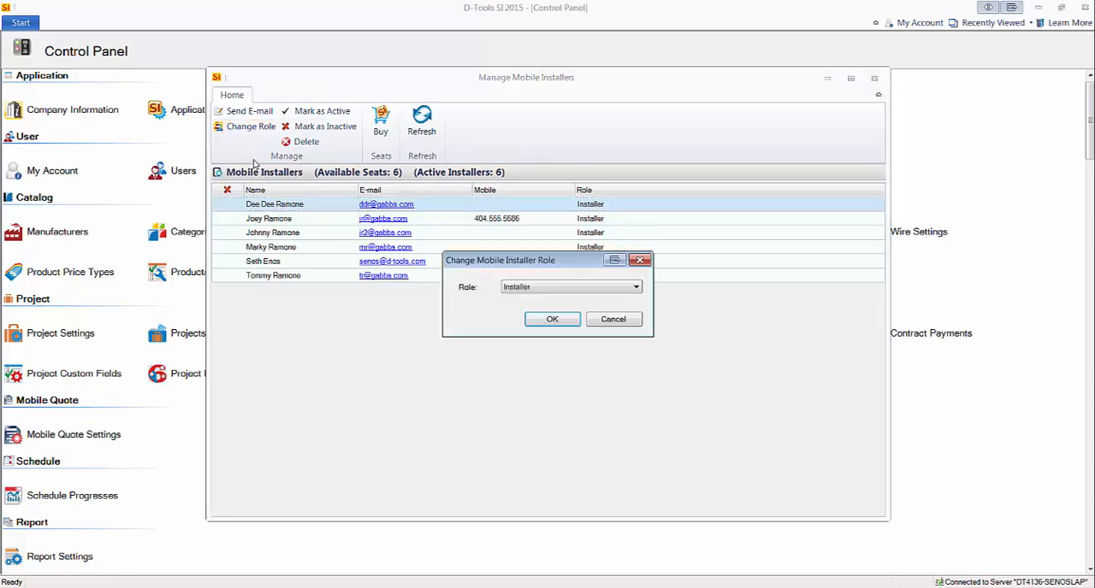
click(635, 286)
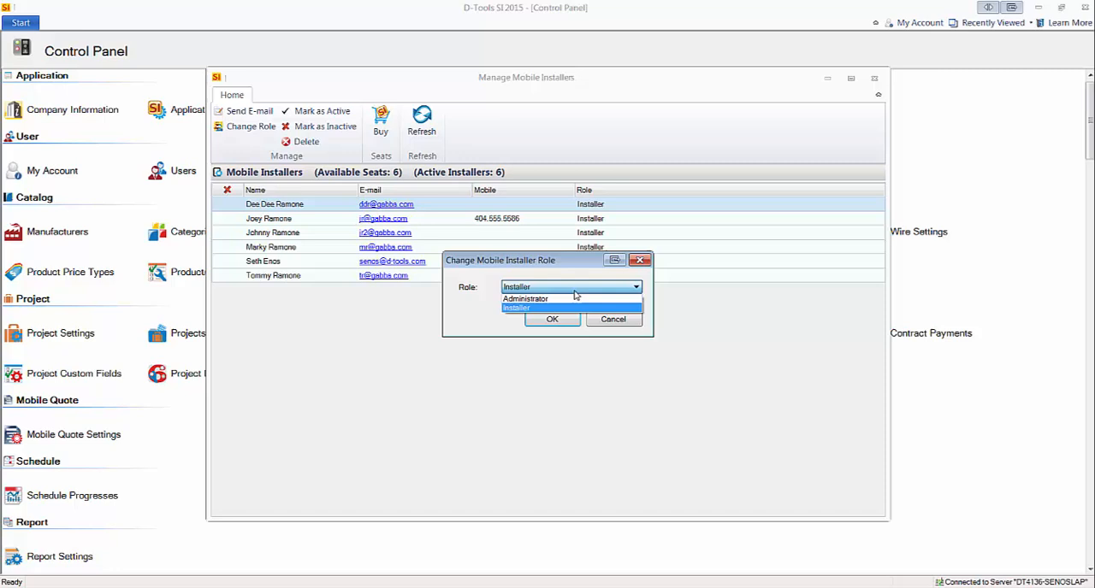
mouse_move(579, 278)
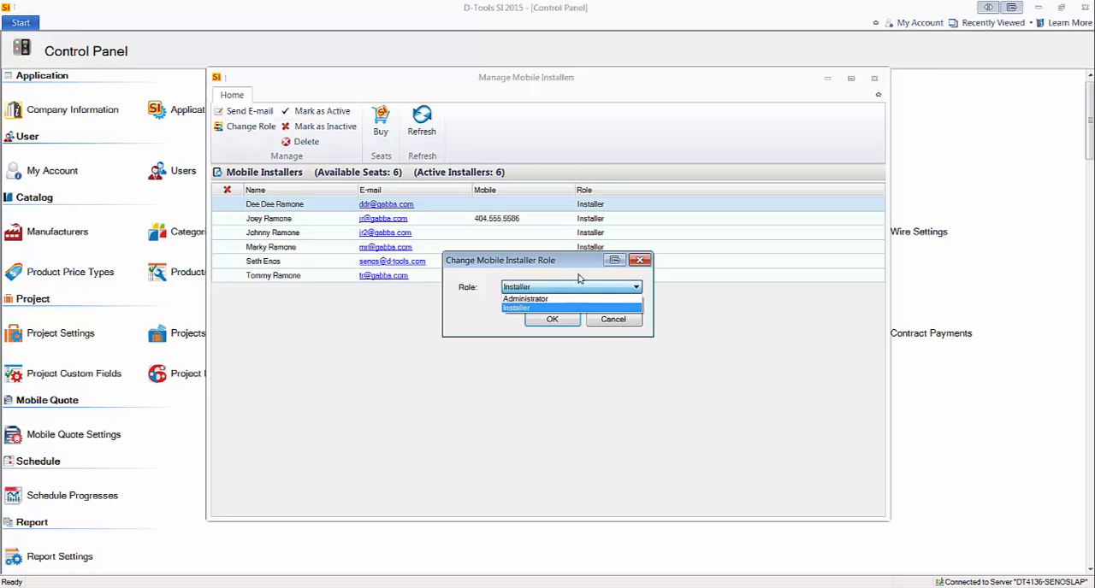
click(552, 319)
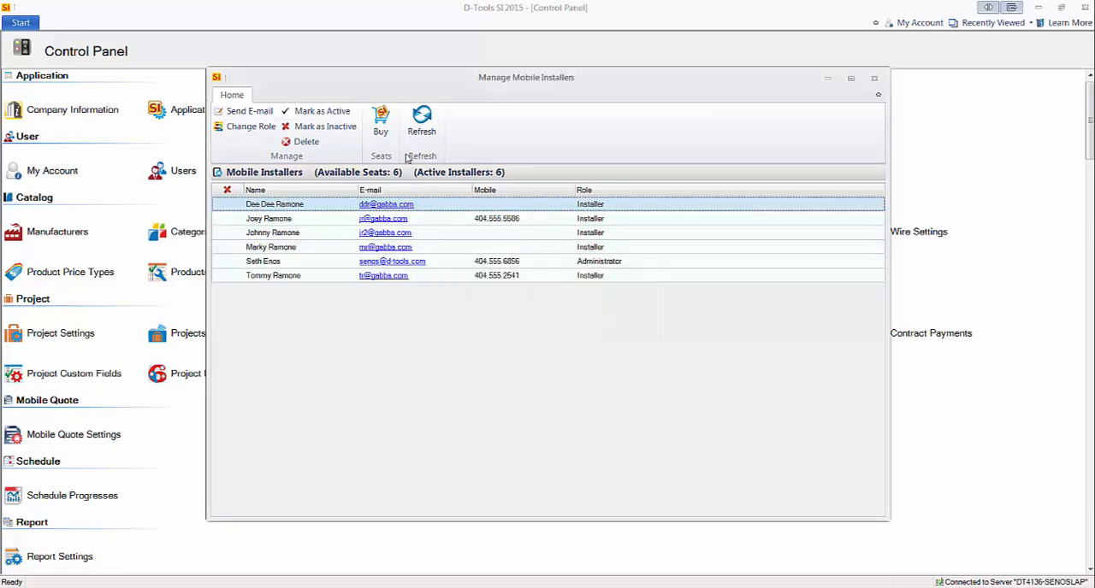
mouse_move(381, 124)
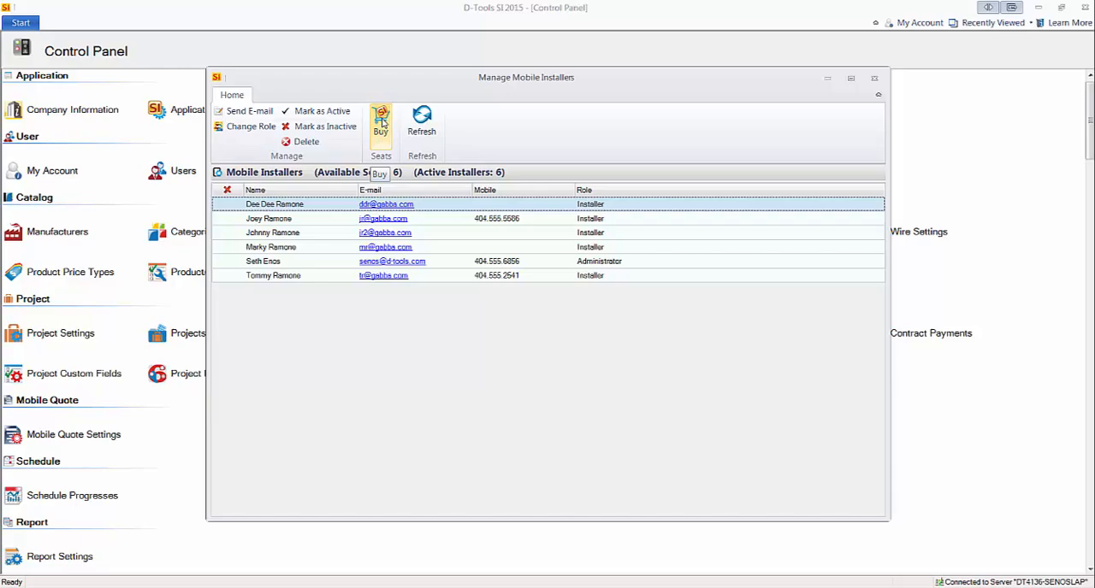
Step: Start buying mobile install seats, requesting one additional seat at $10.00 per month
click(380, 128)
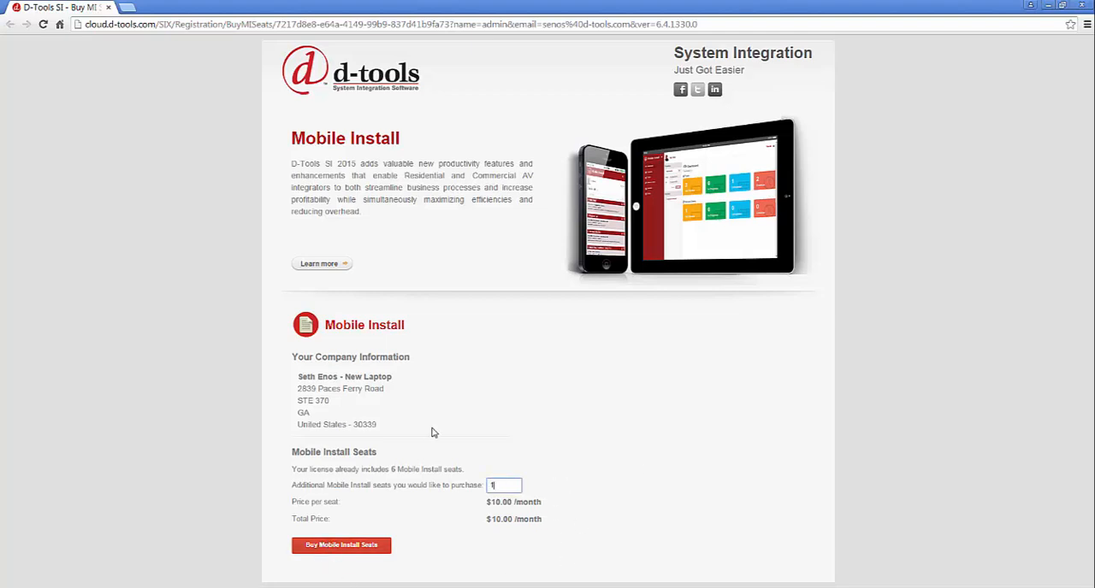
mouse_move(508, 388)
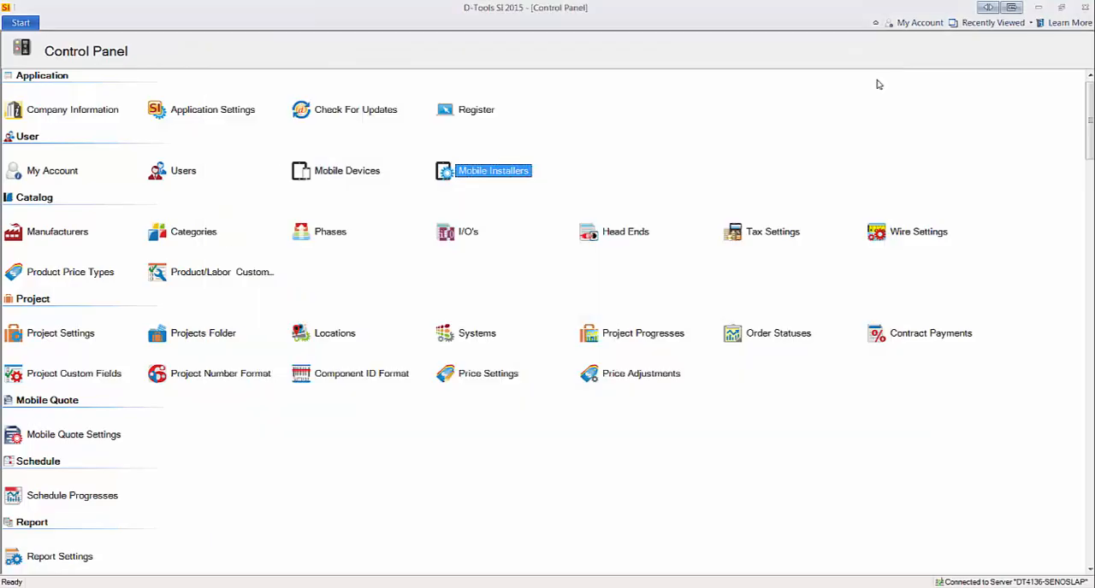
mouse_move(325, 221)
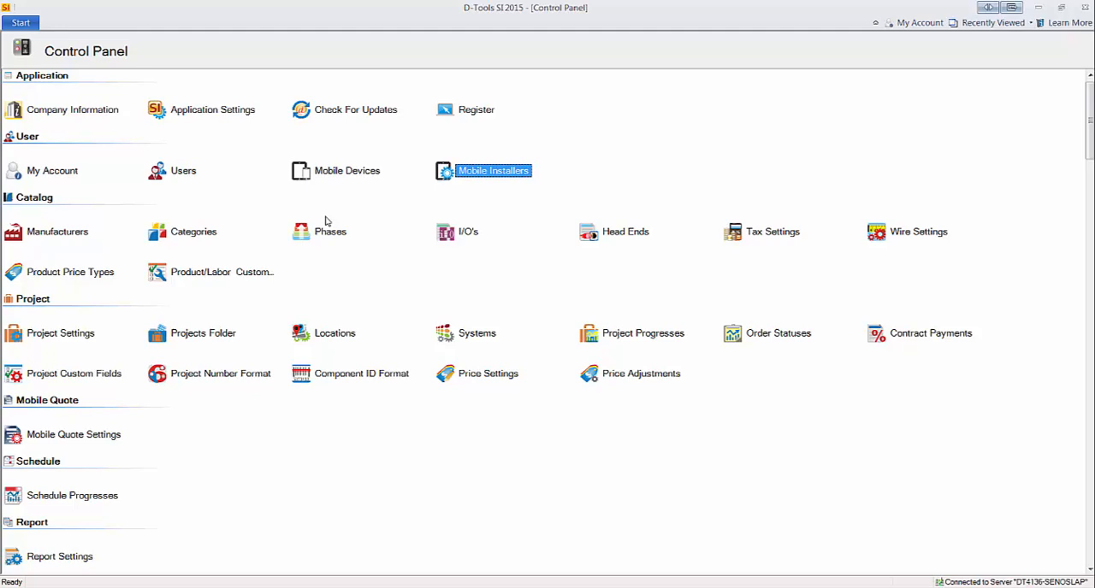
Step: Create a new user in Manage Users, entering name Frank Underwood, e-mail and mobile number
click(182, 170)
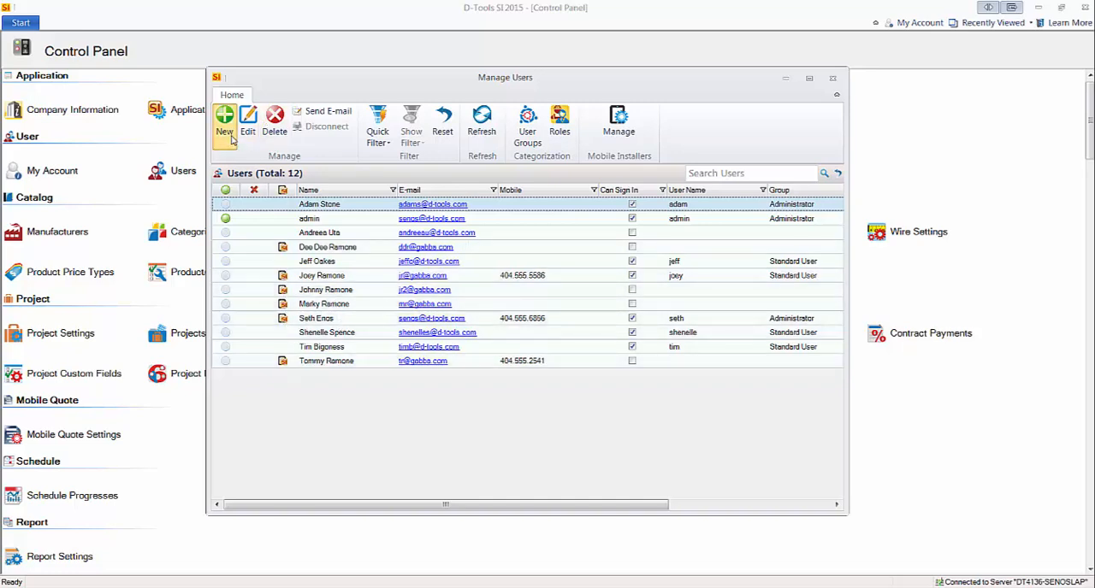
click(224, 120)
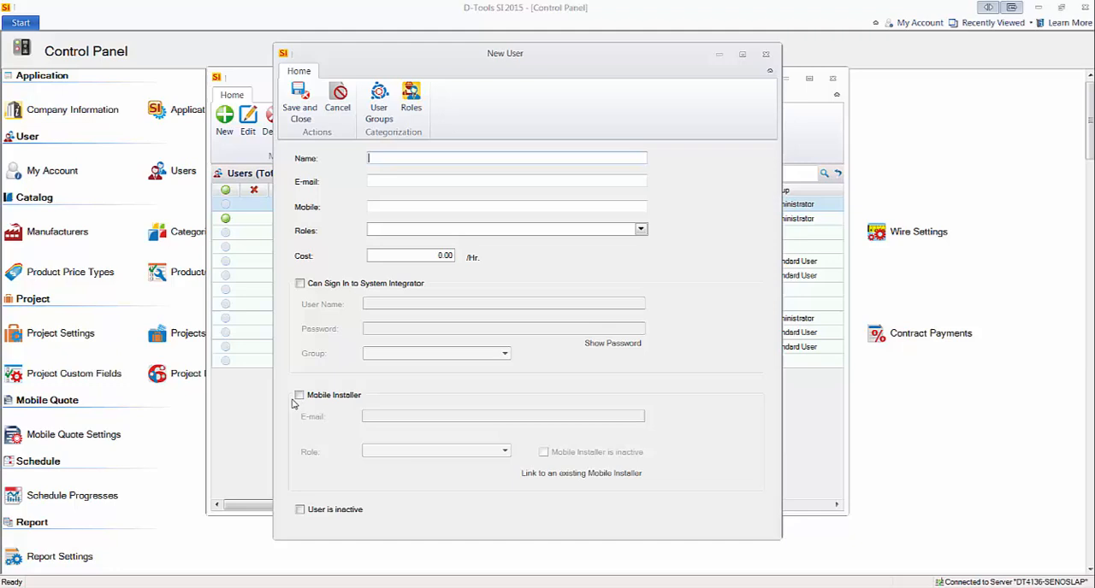
text(F)
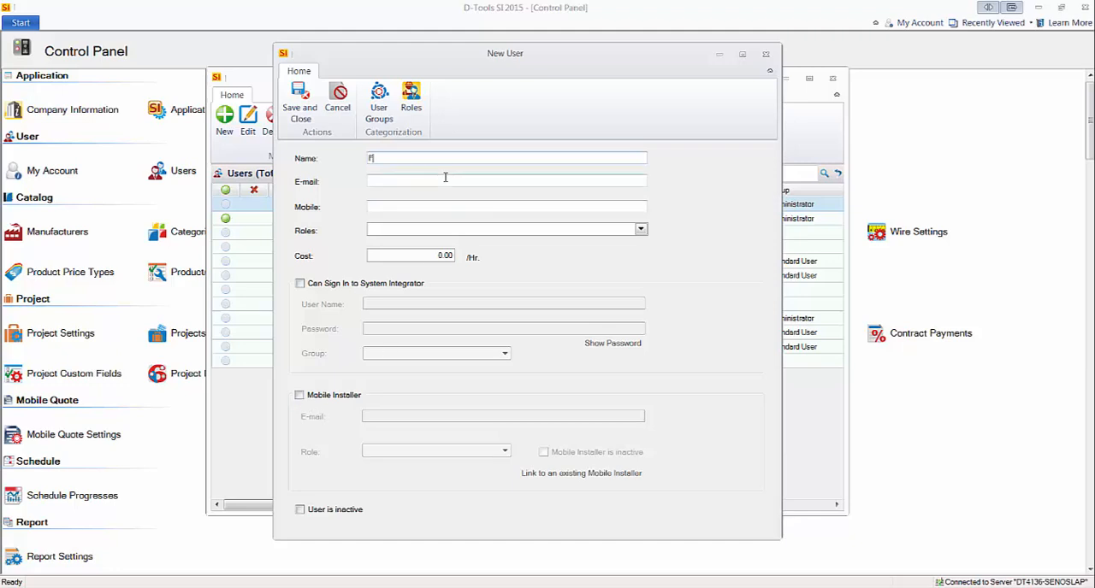
text(Frank Underwood)
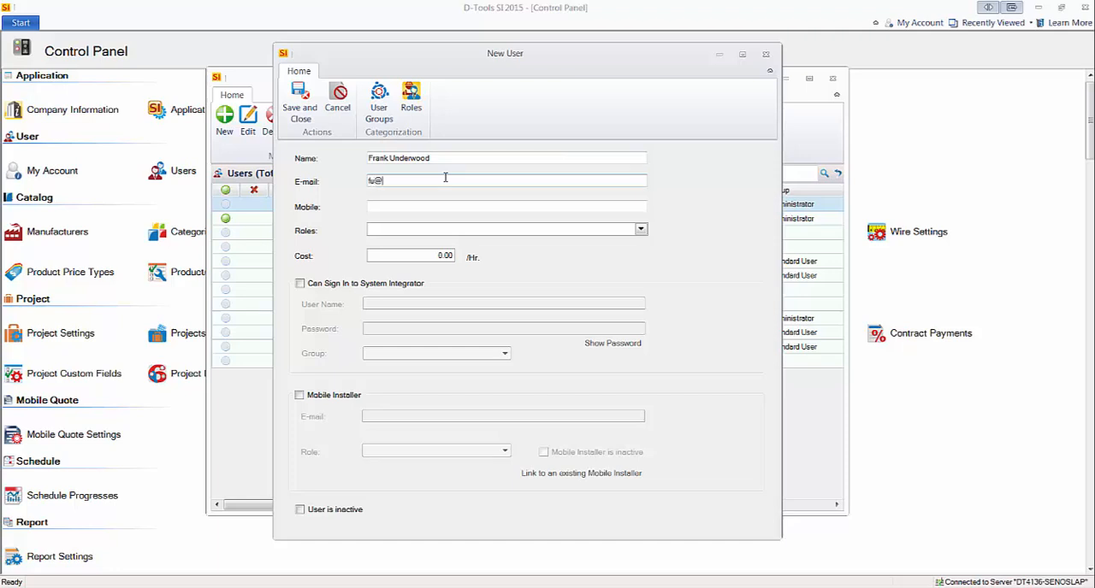
text(gabba.com)
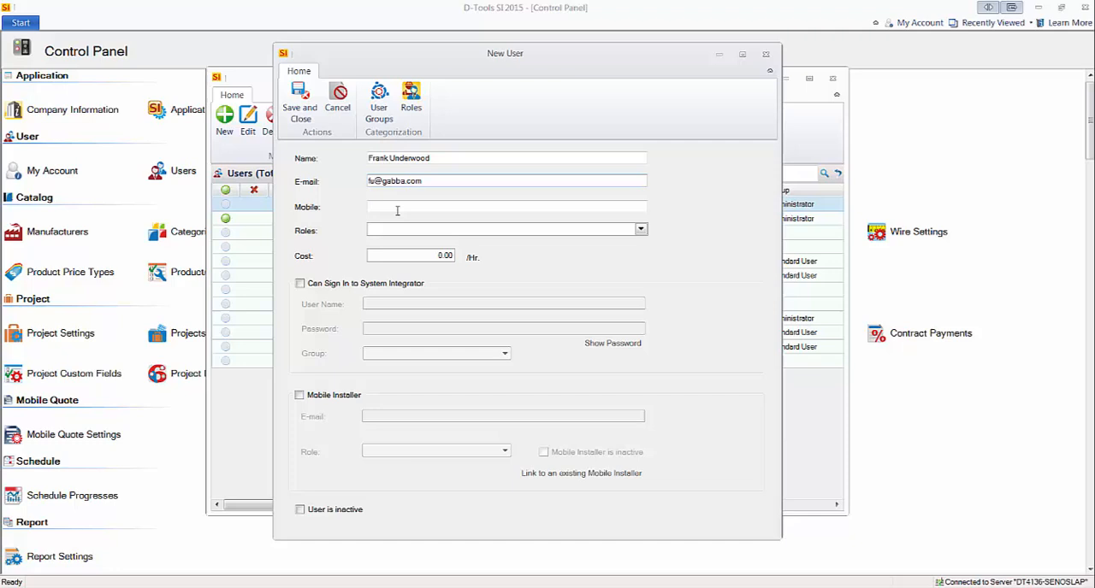
text(4)
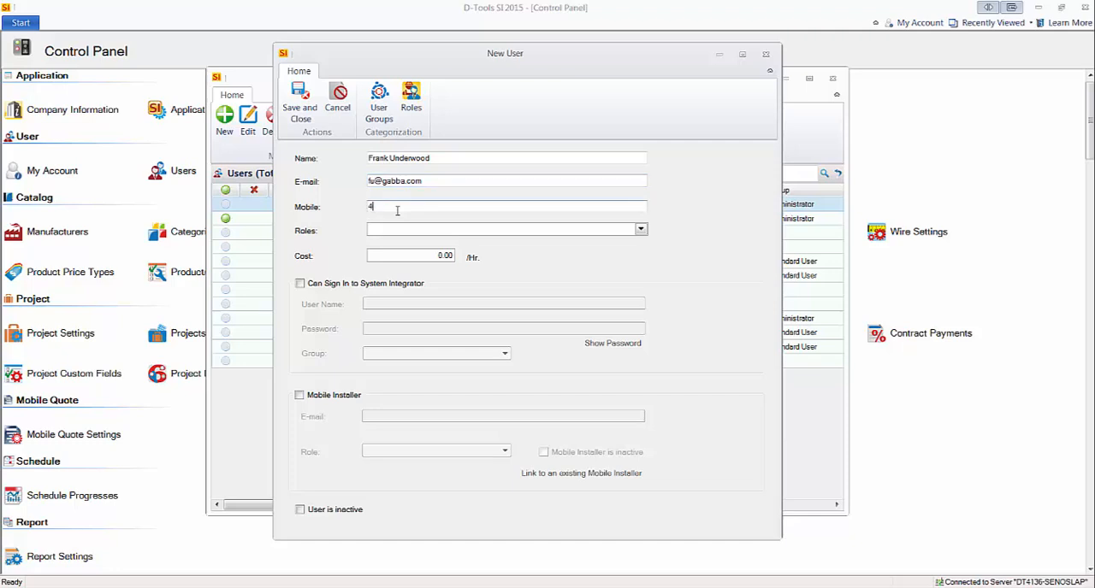
text(04.555.23)
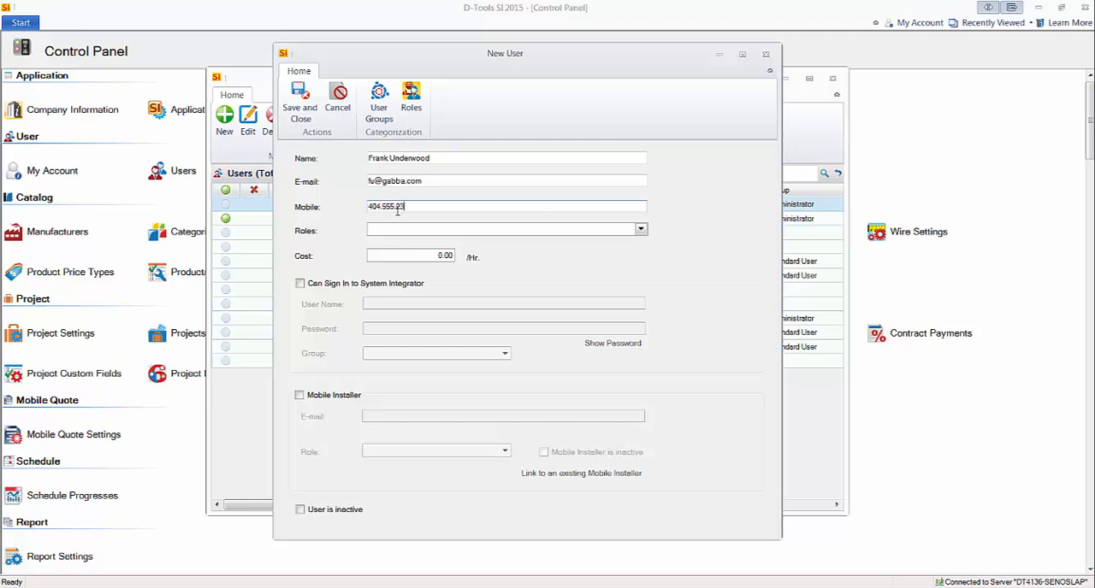
click(640, 229)
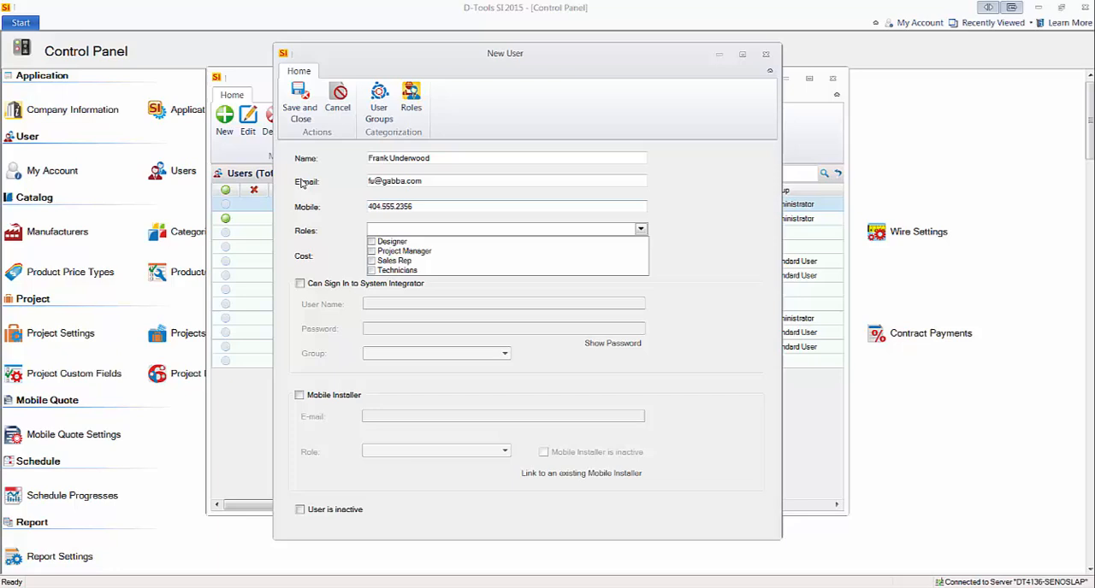
Step: Assign the new user the Technicians role, leaving hourly cost at 0.00
click(371, 270)
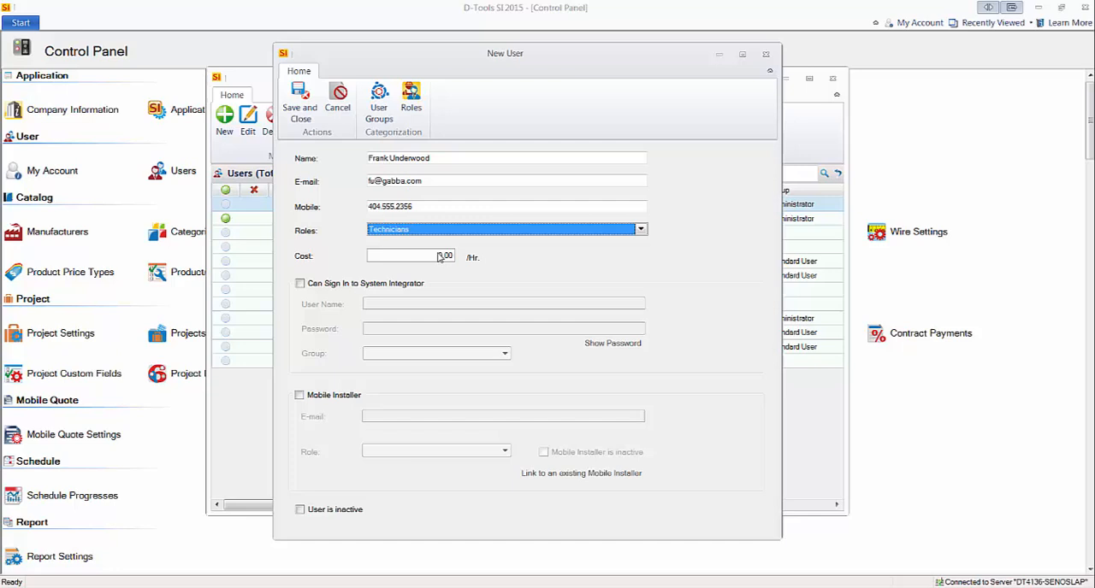
mouse_move(456, 260)
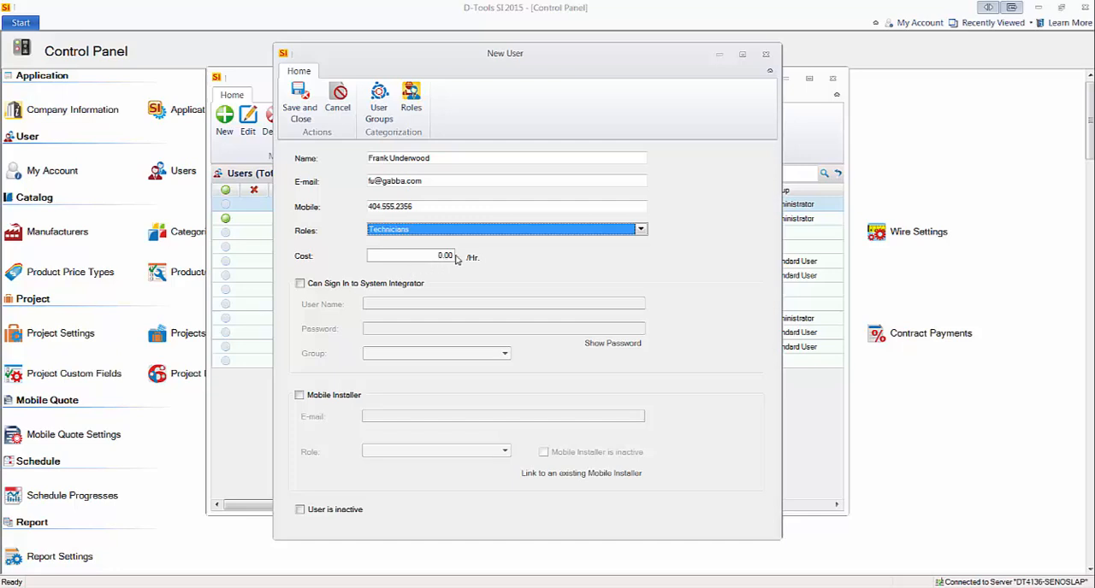
mouse_move(428, 334)
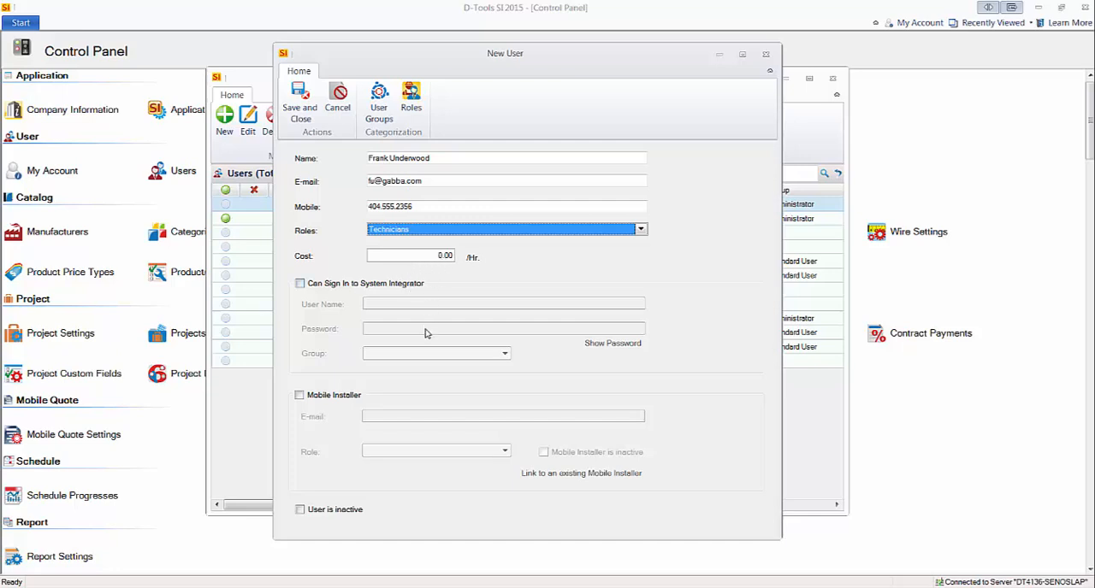
mouse_move(372, 294)
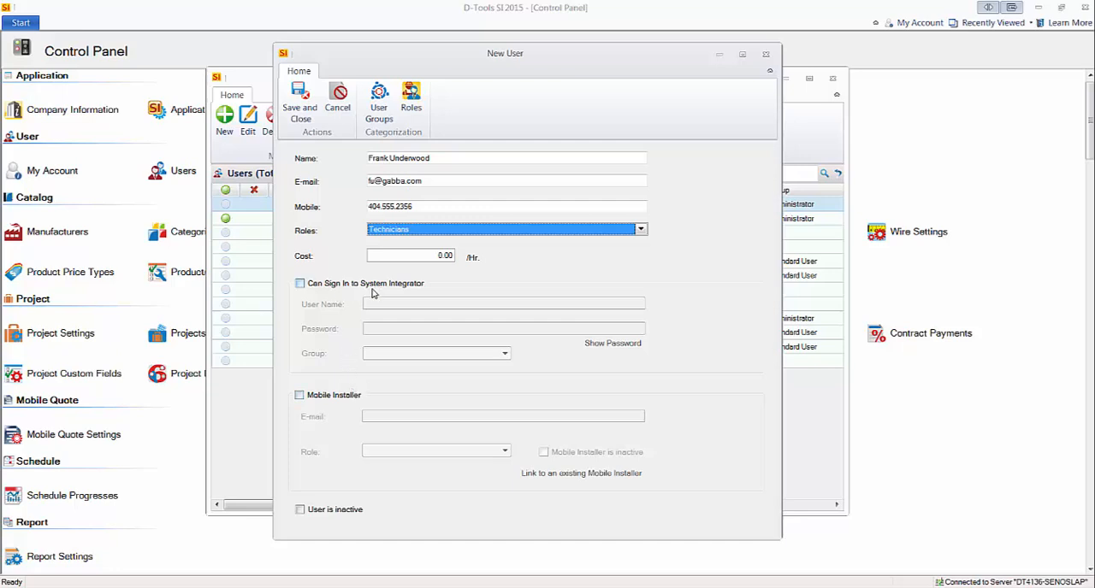
mouse_move(139, 174)
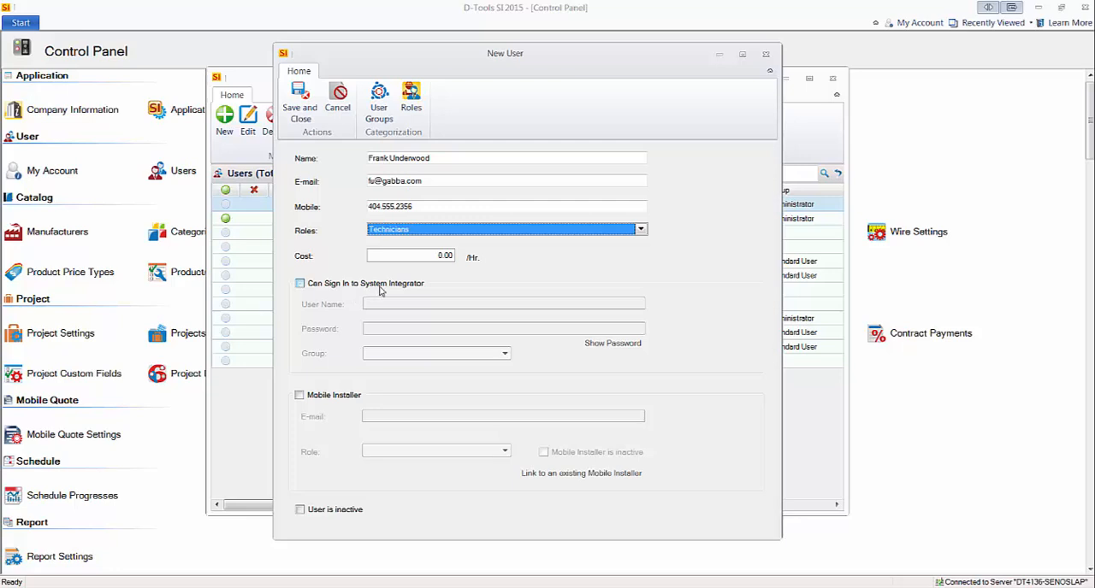
mouse_move(511, 363)
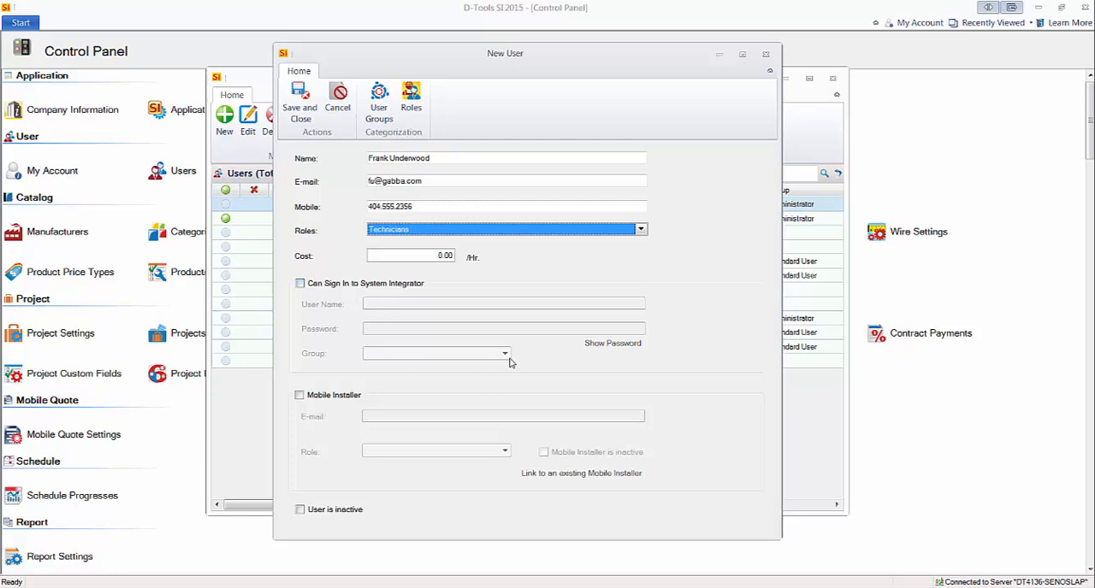
mouse_move(491, 360)
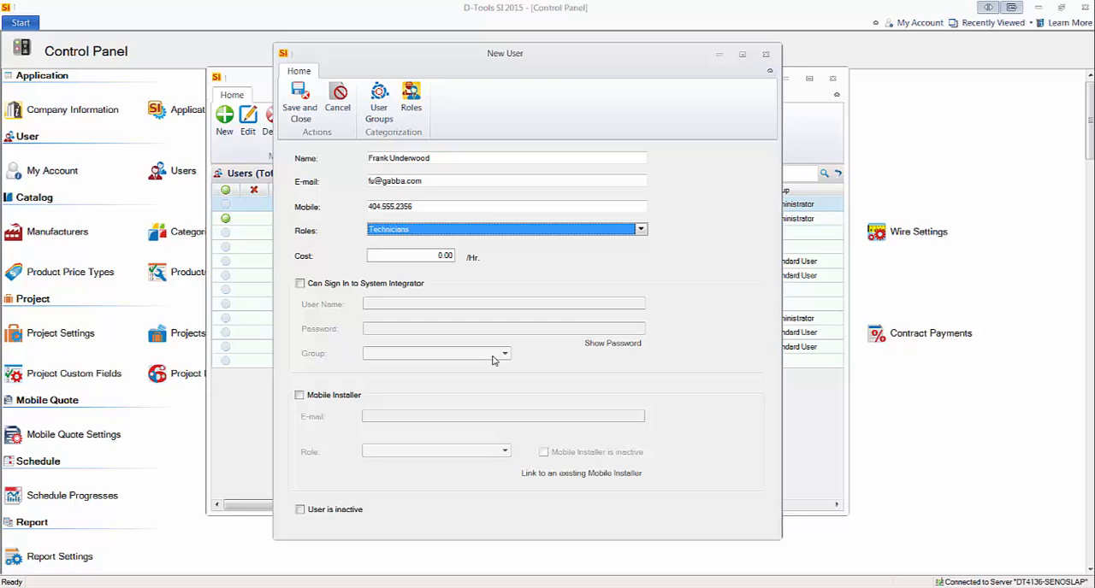
Step: Enable Mobile Installer for the user, then save and close the form
click(300, 395)
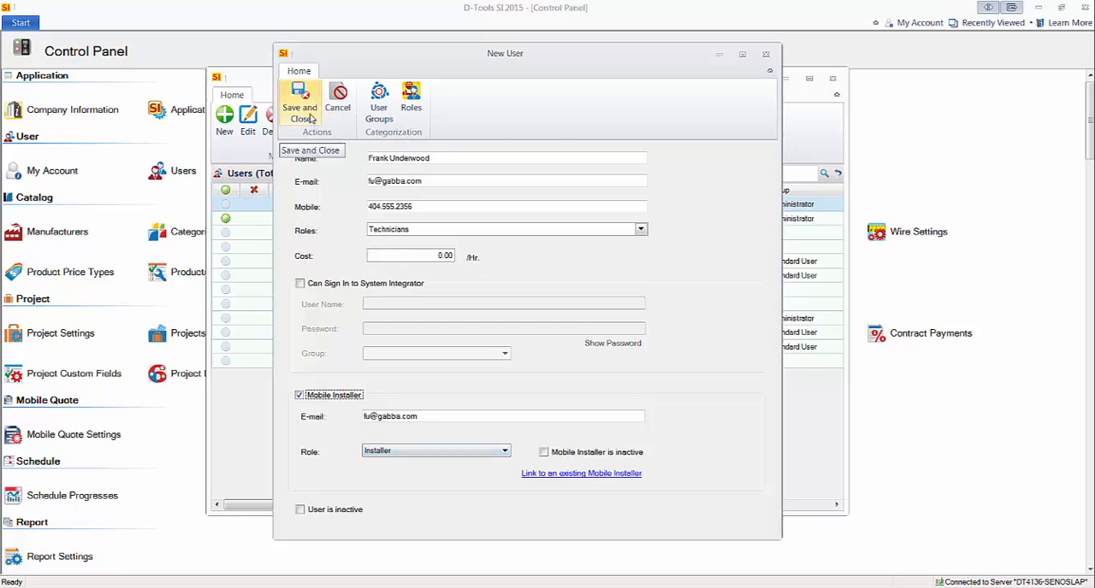
click(300, 101)
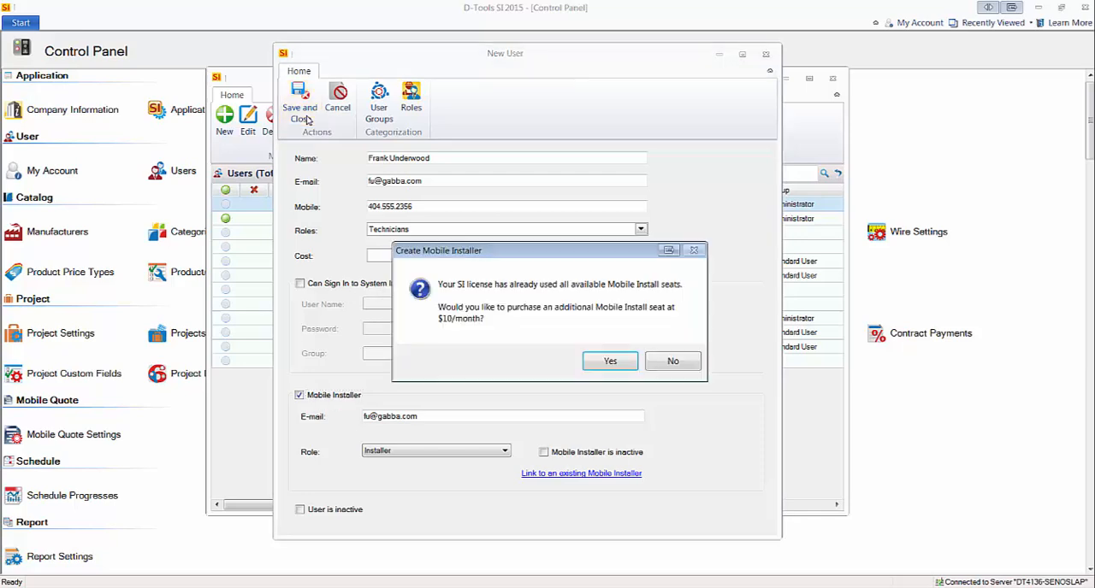
mouse_move(475, 338)
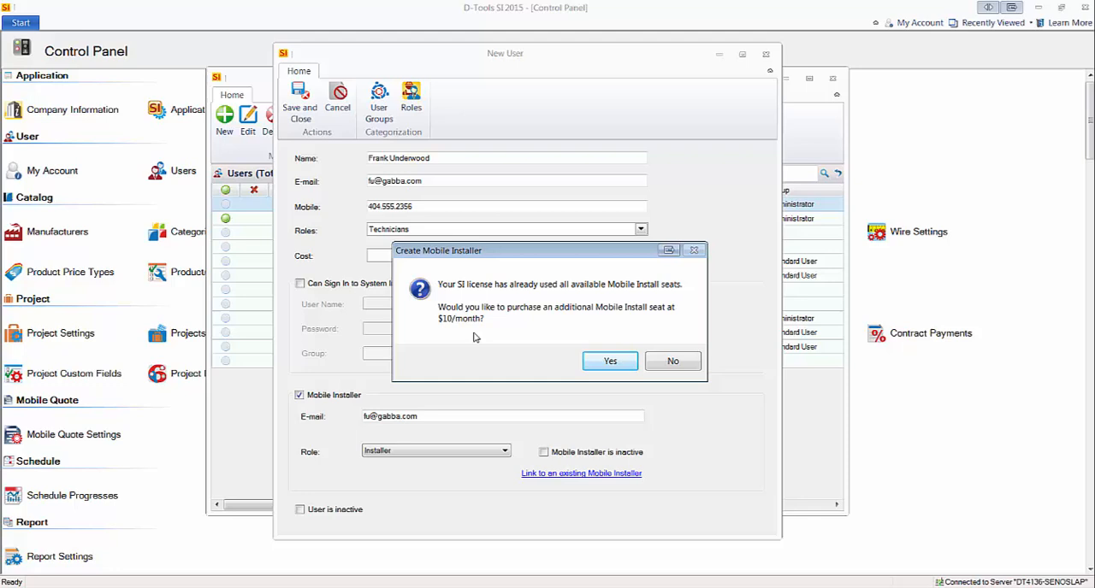
mouse_move(625, 312)
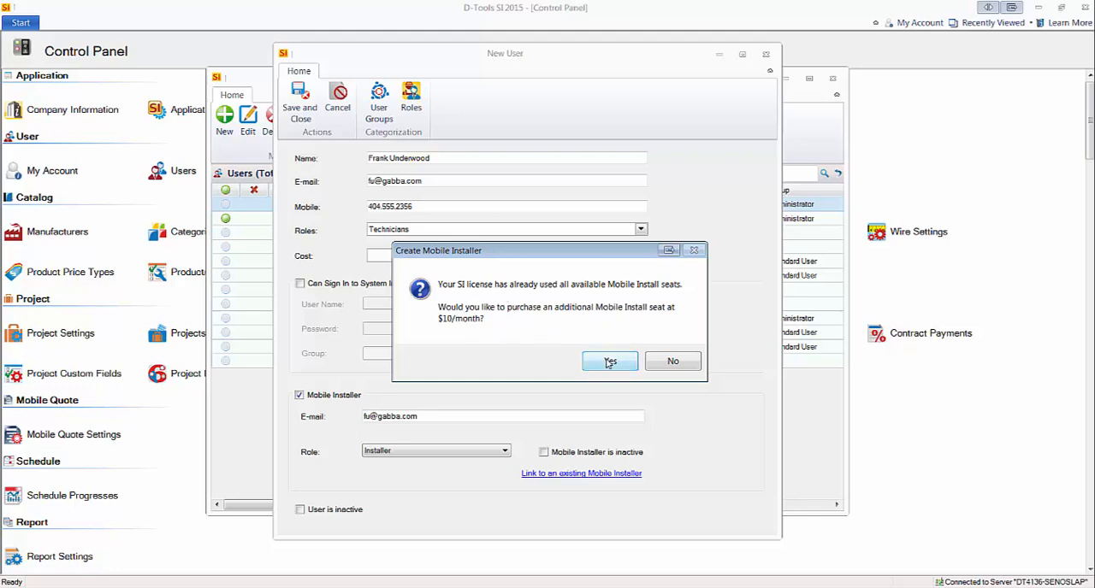
Step: Agree to buy an additional mobile install seat for the new installer
click(609, 361)
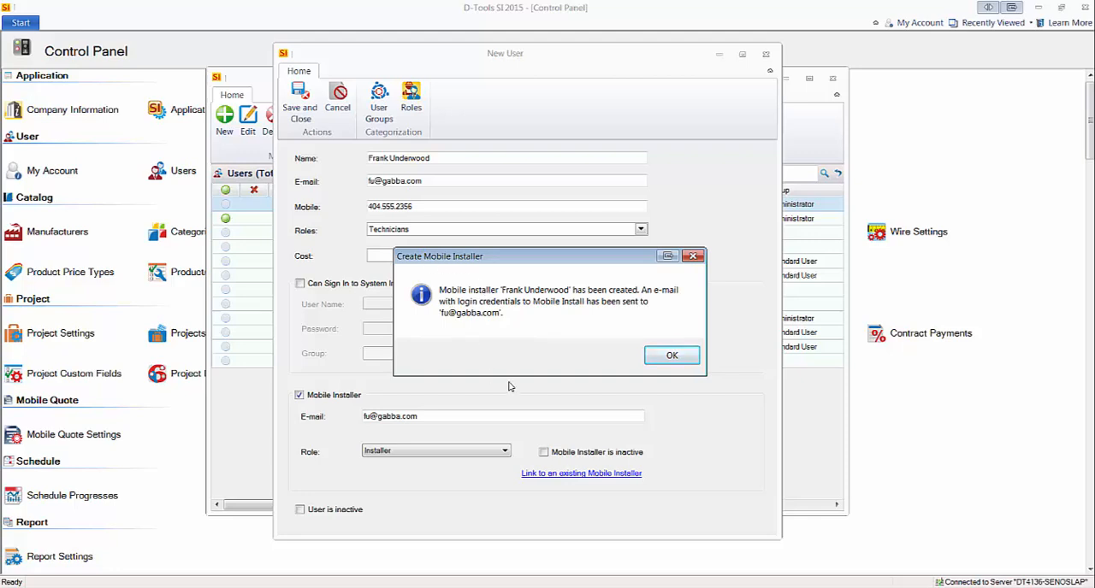
Step: Dismiss the creation message, returning to Manage Users listing 13 users
click(671, 355)
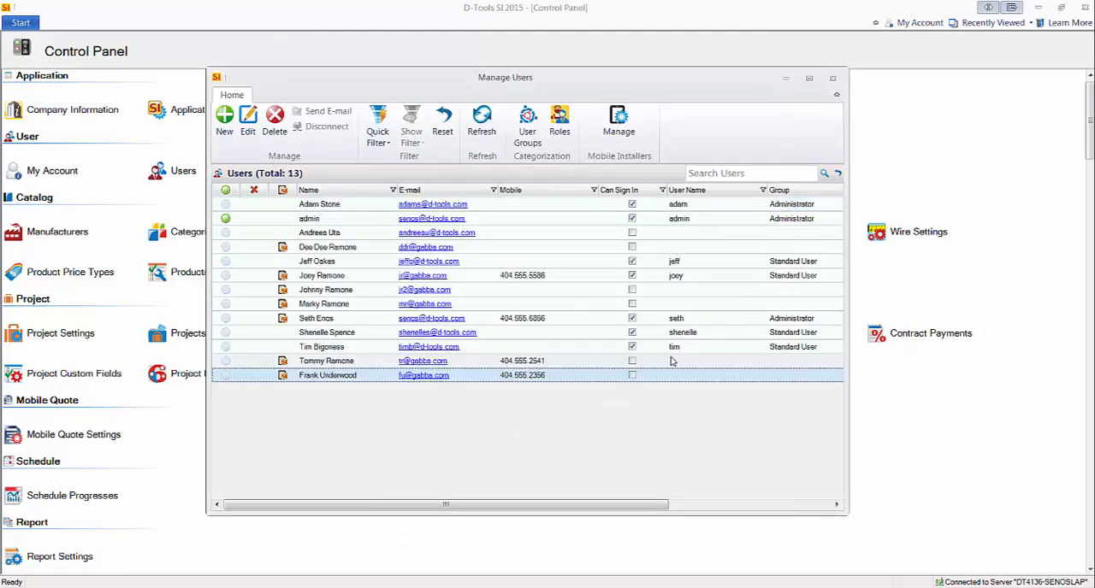
mouse_move(451, 414)
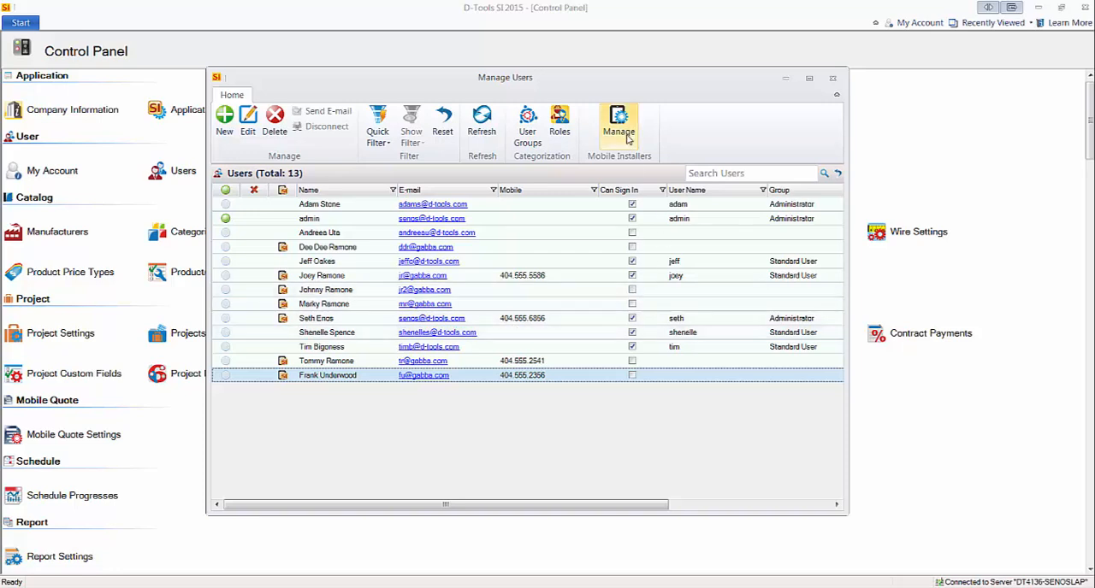
Step: Review the seven seats and installers in Manage Mobile Installers, then close it
click(618, 119)
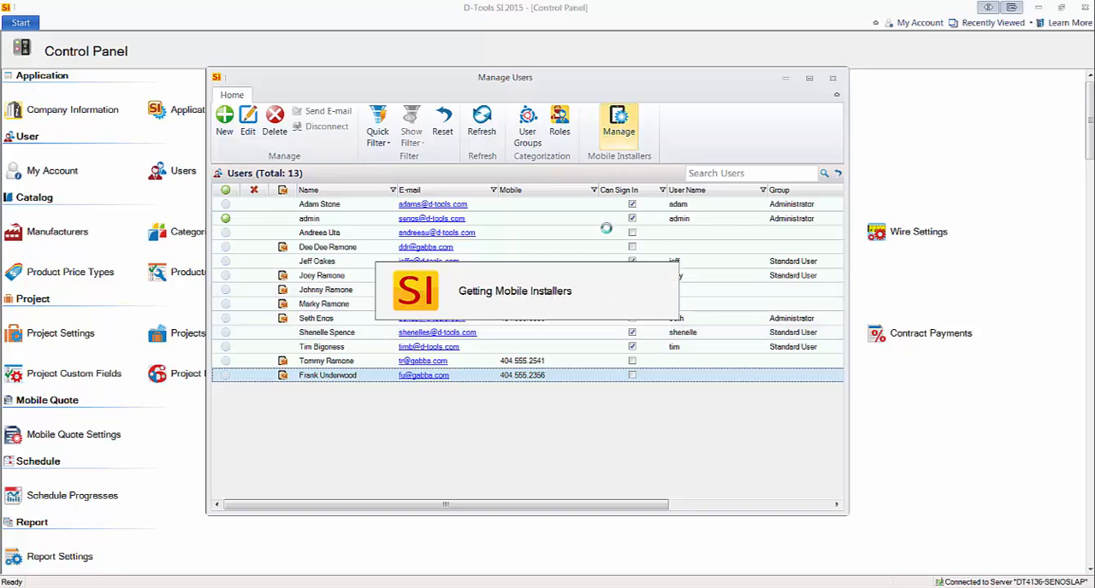
click(619, 122)
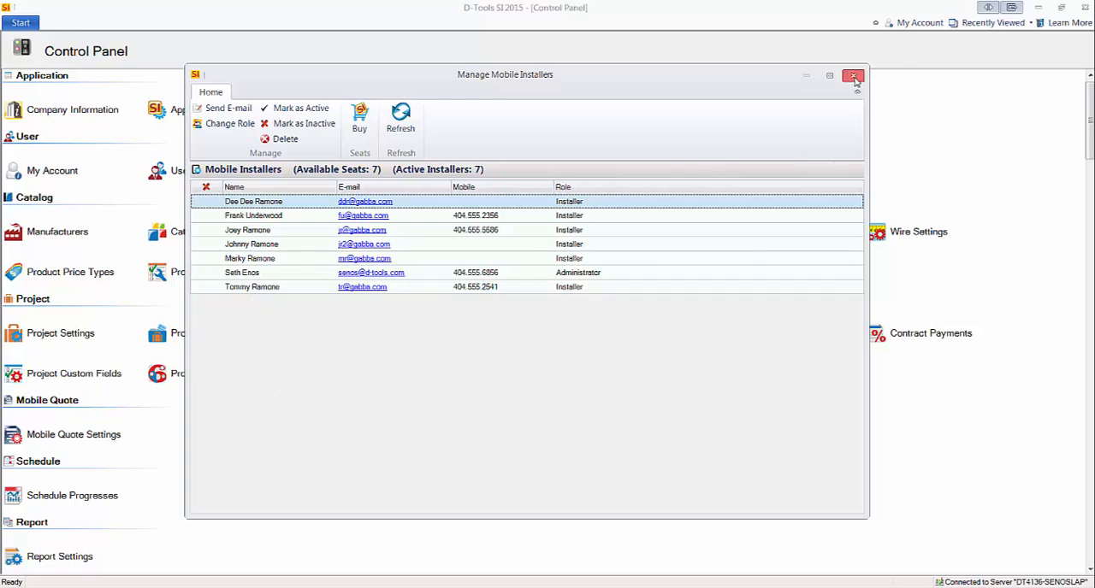
click(852, 75)
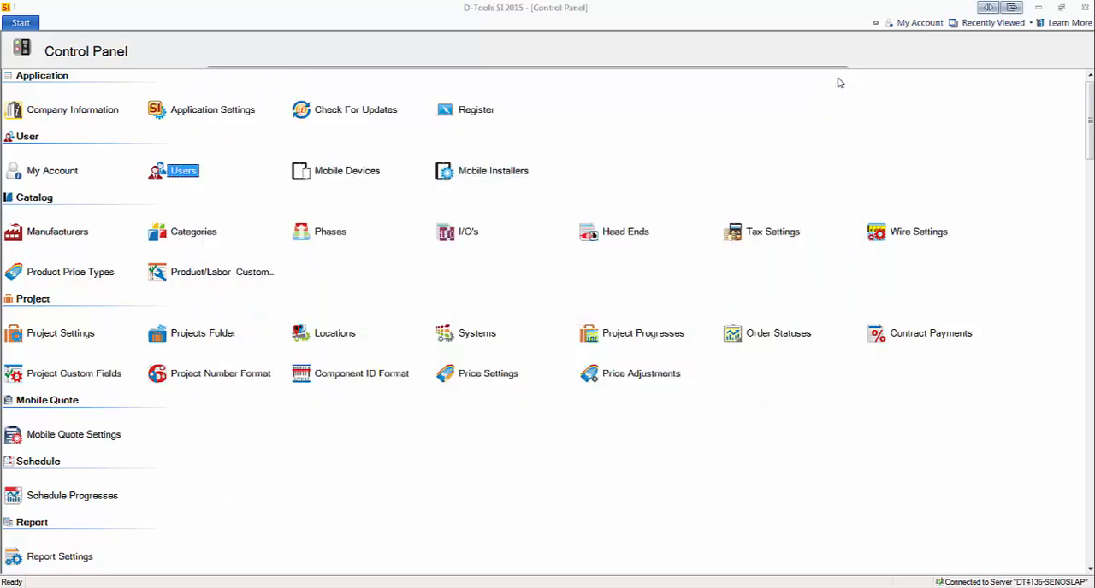